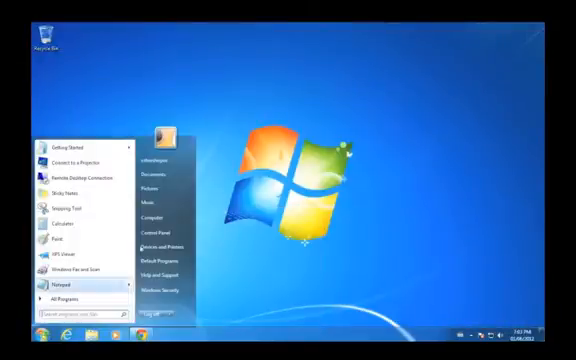
# Step: Open USB DRIVE (E:) from Computer and select the UltraSurf application file
pyautogui.click(148, 219)
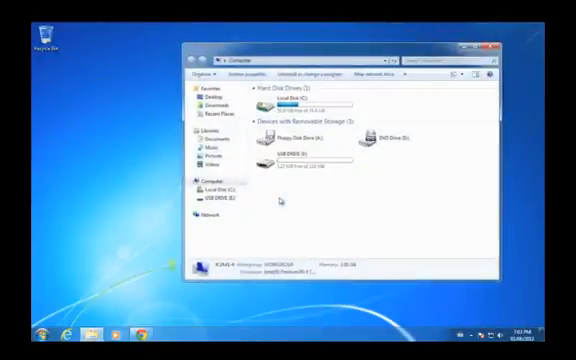
pyautogui.click(289, 158)
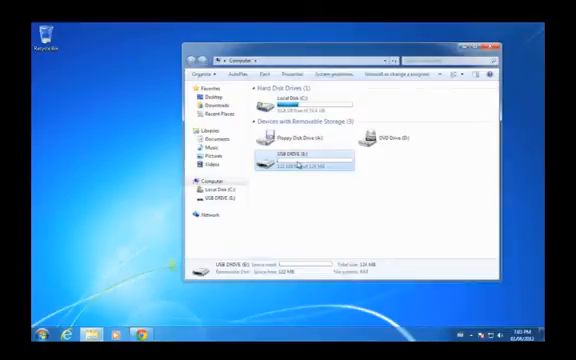
pyautogui.doubleClick(293, 158)
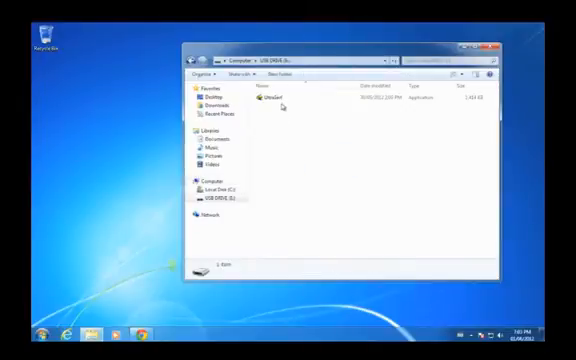
pyautogui.click(263, 98)
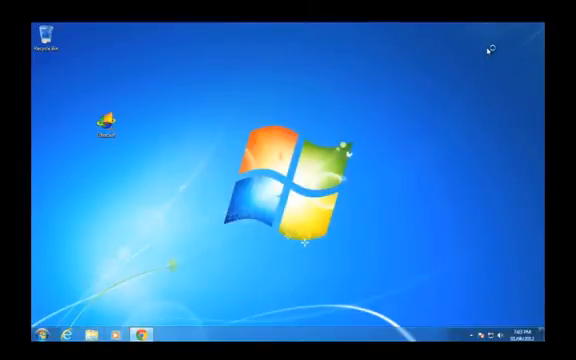
pyautogui.moveTo(487, 47)
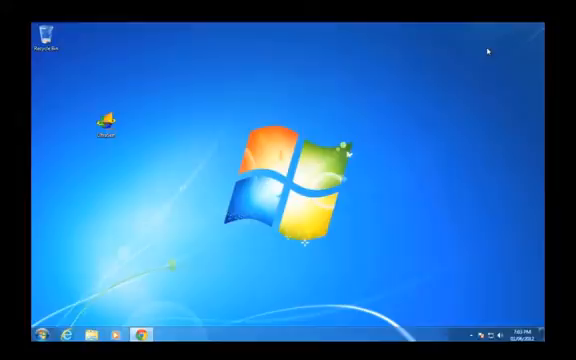
pyautogui.moveTo(488, 47)
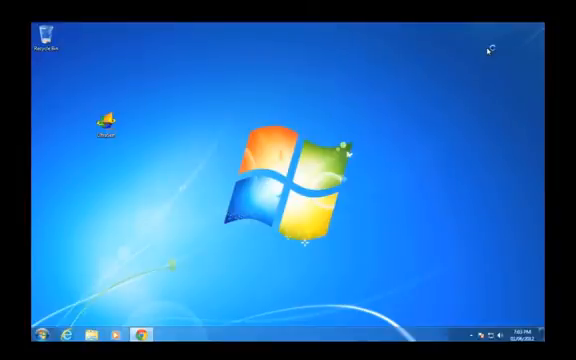
pyautogui.doubleClick(110, 120)
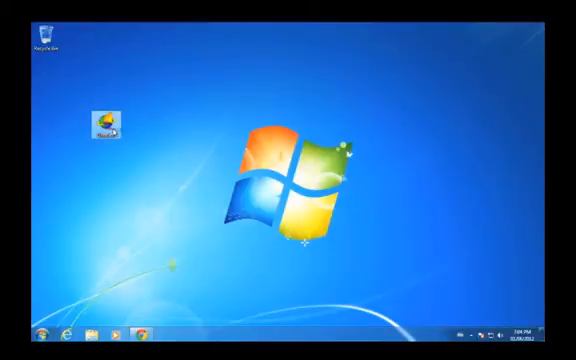
# Step: Launch UltraSurf from the desktop and dismiss the Anti-Executable policy alert with OK
pyautogui.doubleClick(108, 120)
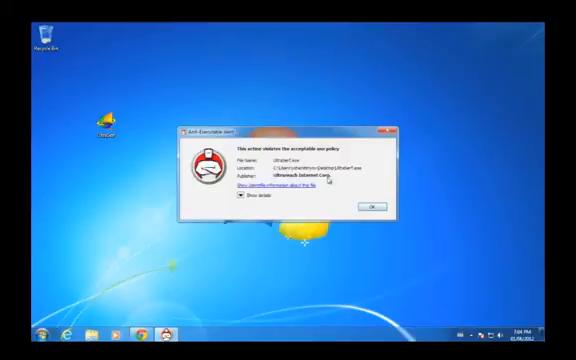
pyautogui.click(368, 207)
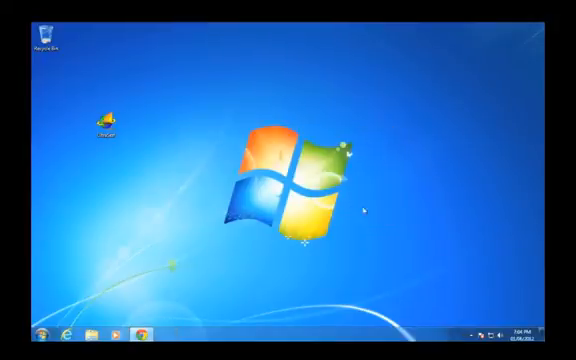